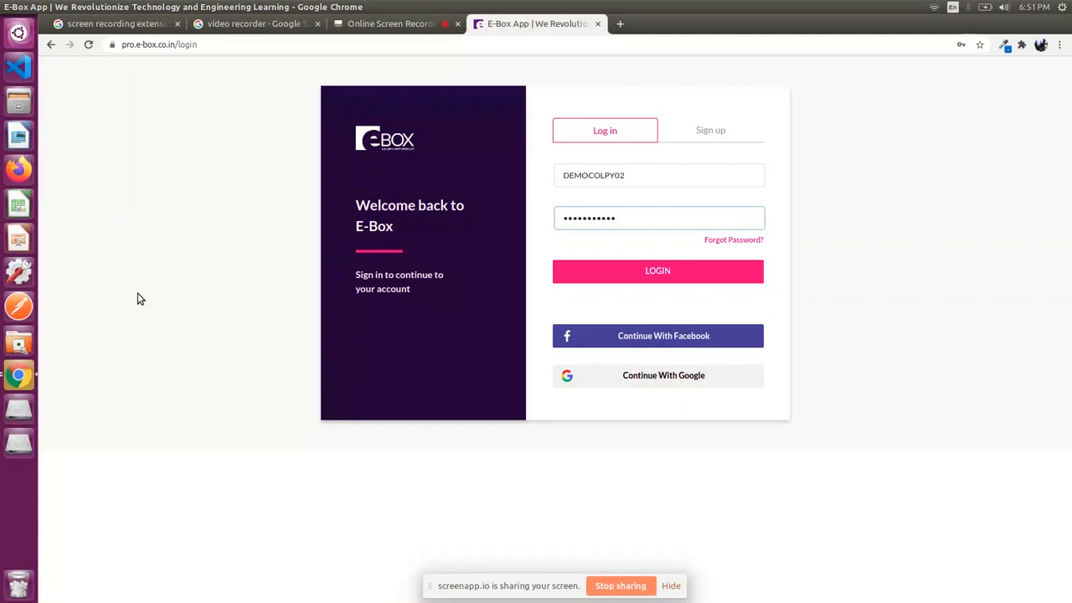
Step: Sign in with the pre-filled credentials to reach the participant home page
left_click(159, 46)
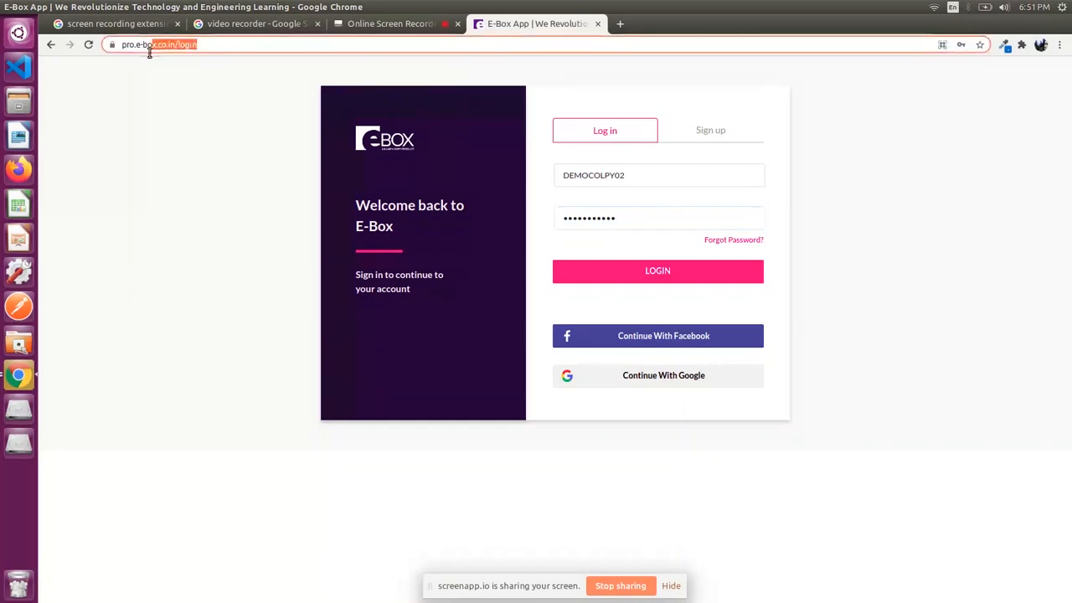
left_click(168, 47)
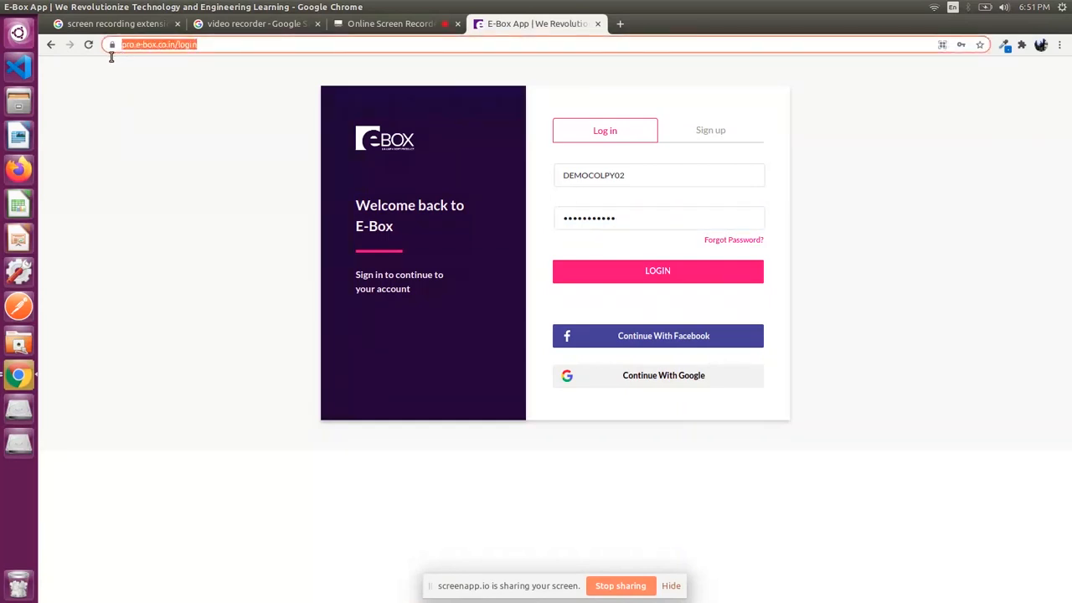
mouse_move(114, 64)
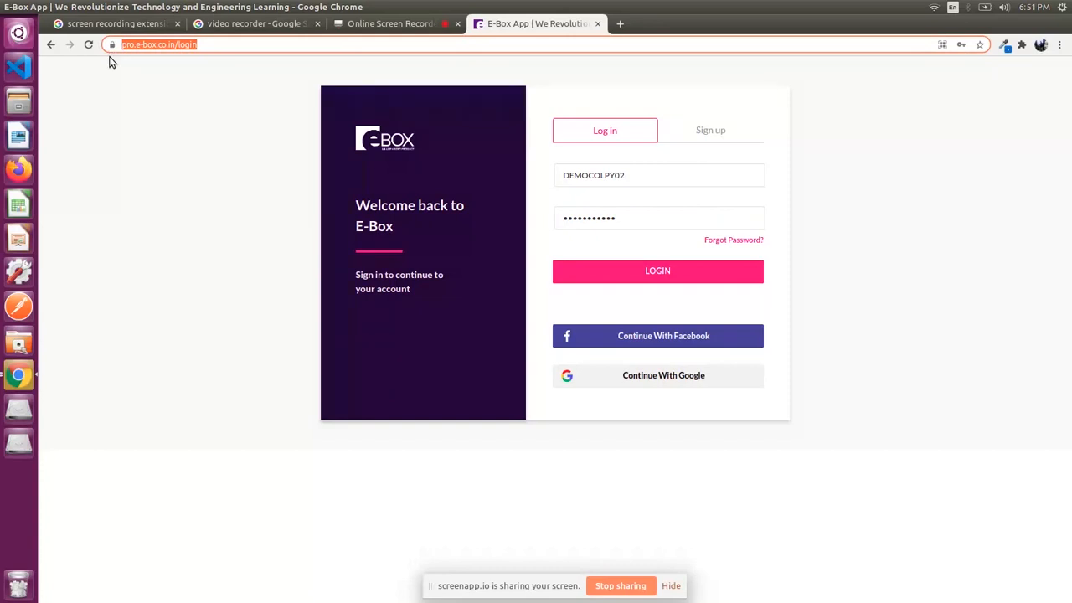
mouse_move(686, 276)
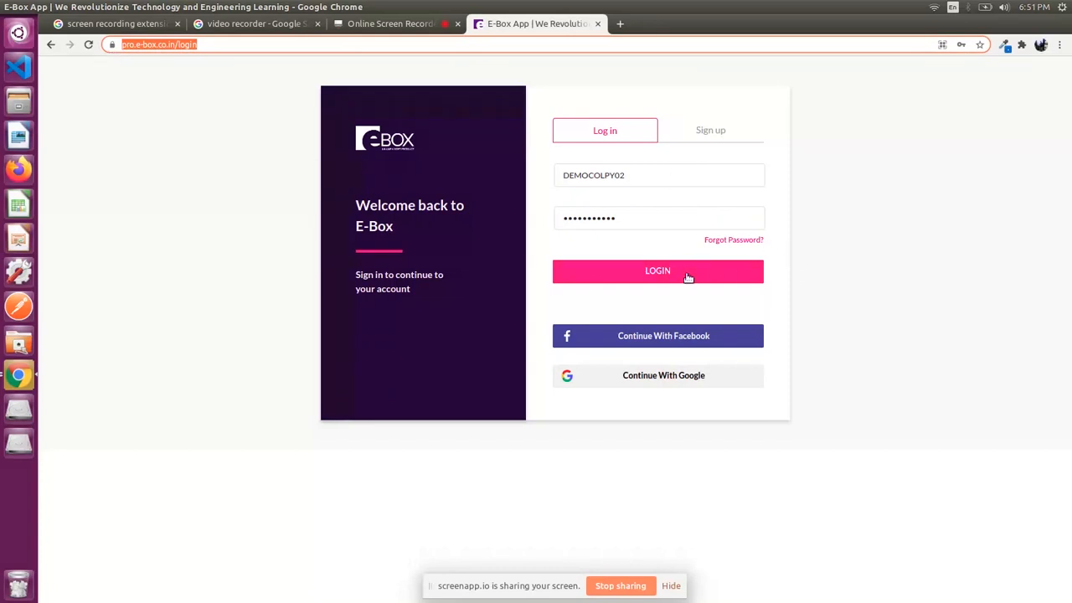
left_click(657, 271)
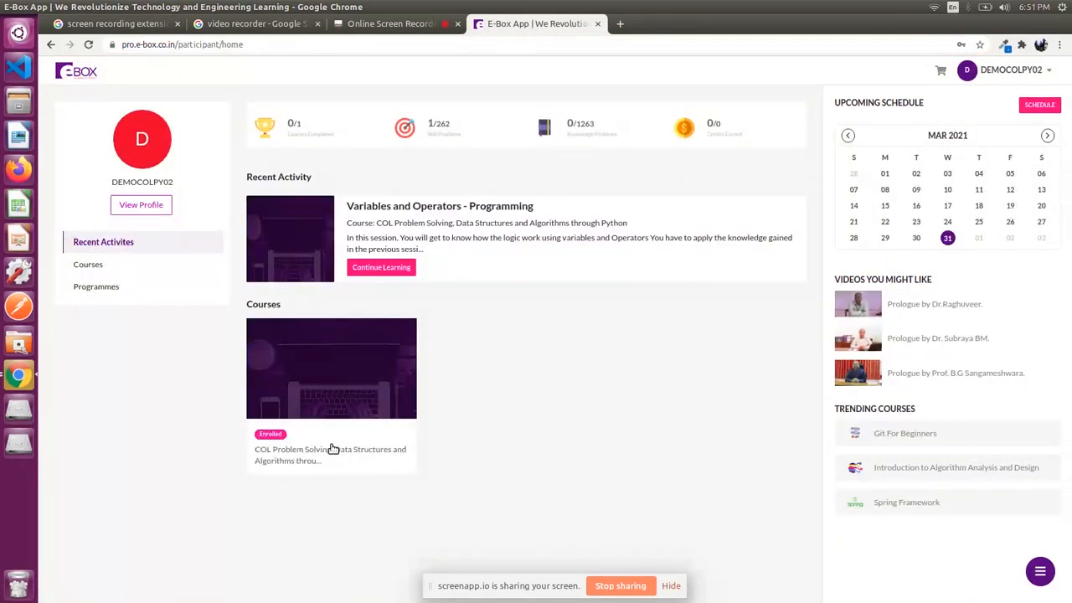
mouse_move(301, 452)
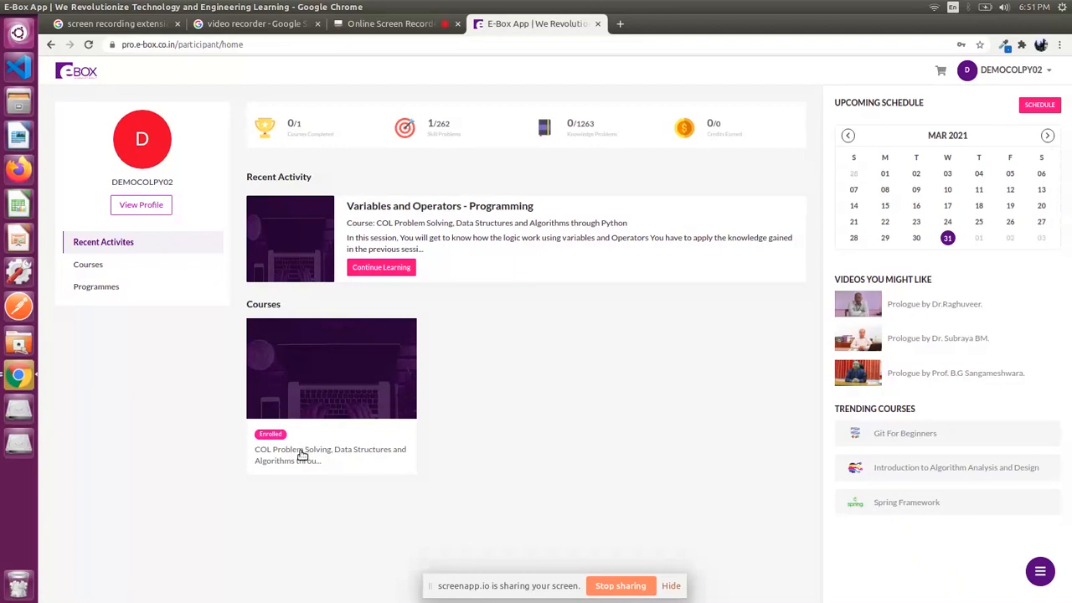
Step: Enter the COL Problem Solving course and show the Day 1 Variables and Operators quiz
left_click(332, 368)
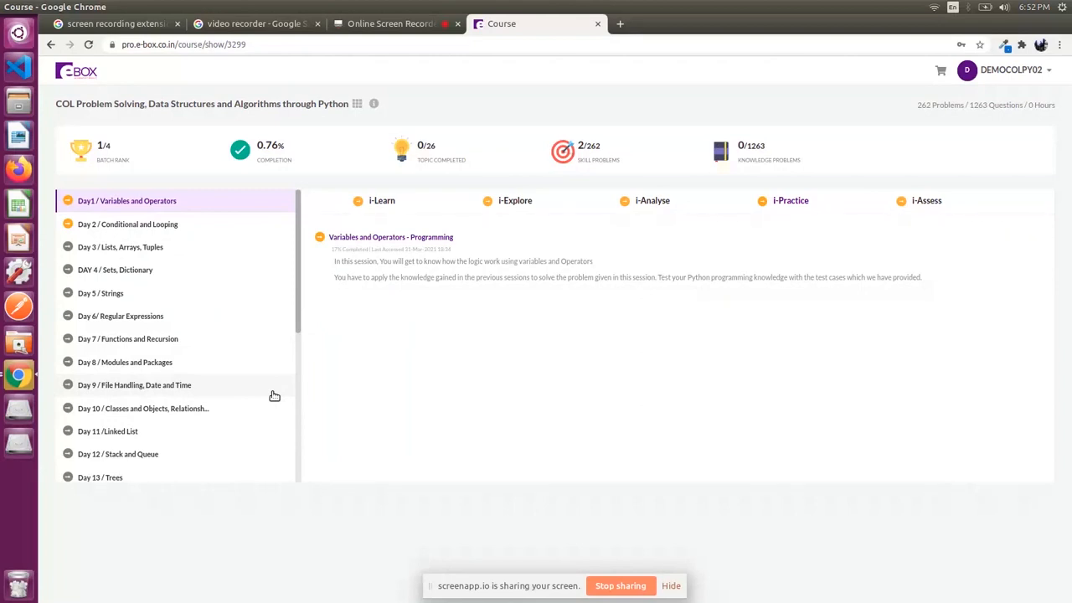
mouse_move(254, 204)
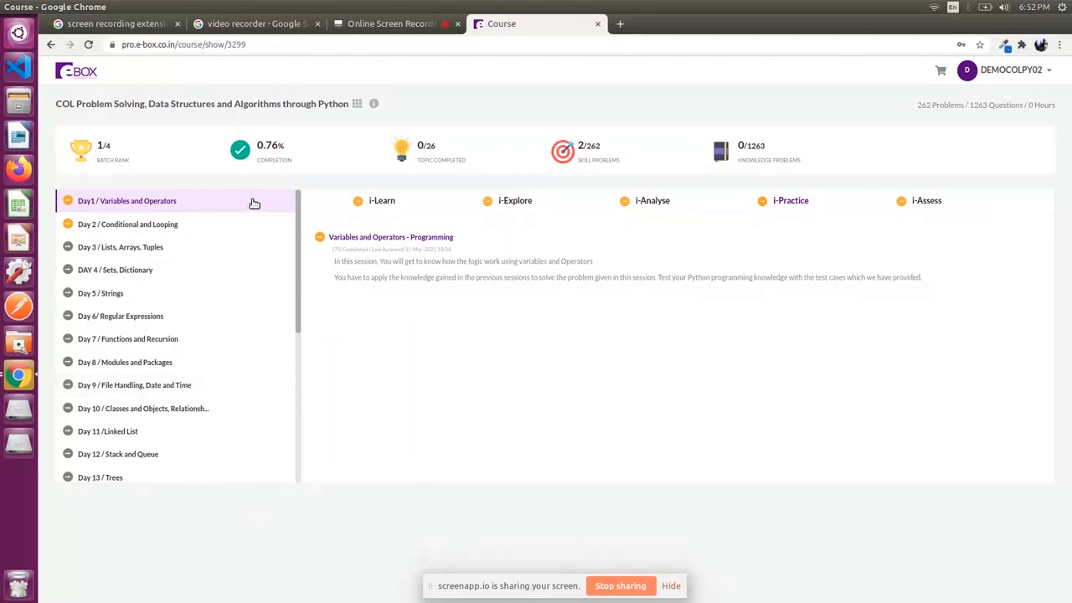
mouse_move(241, 213)
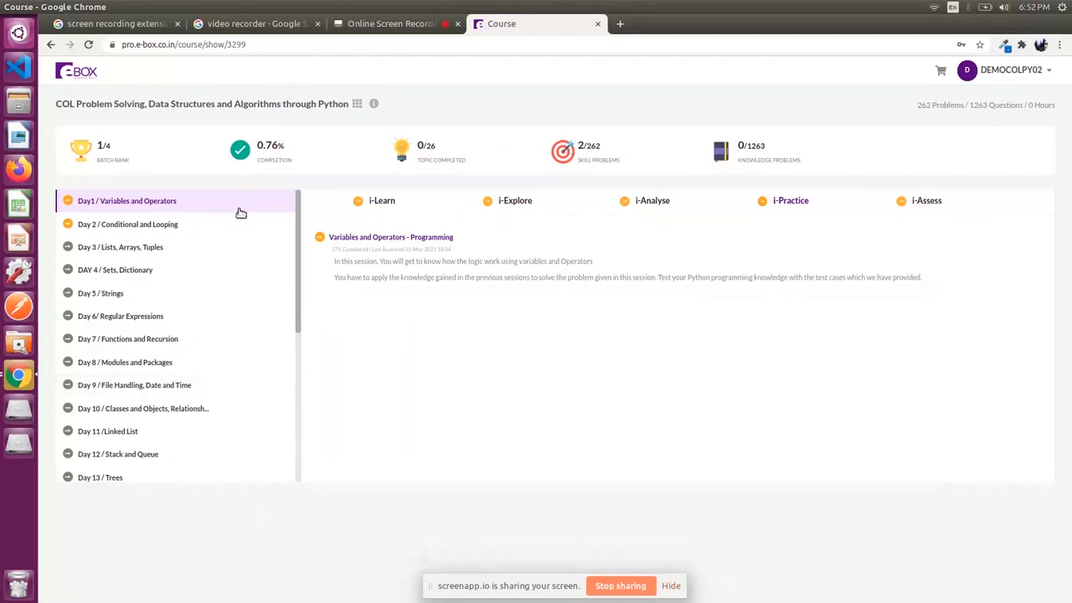
mouse_move(526, 205)
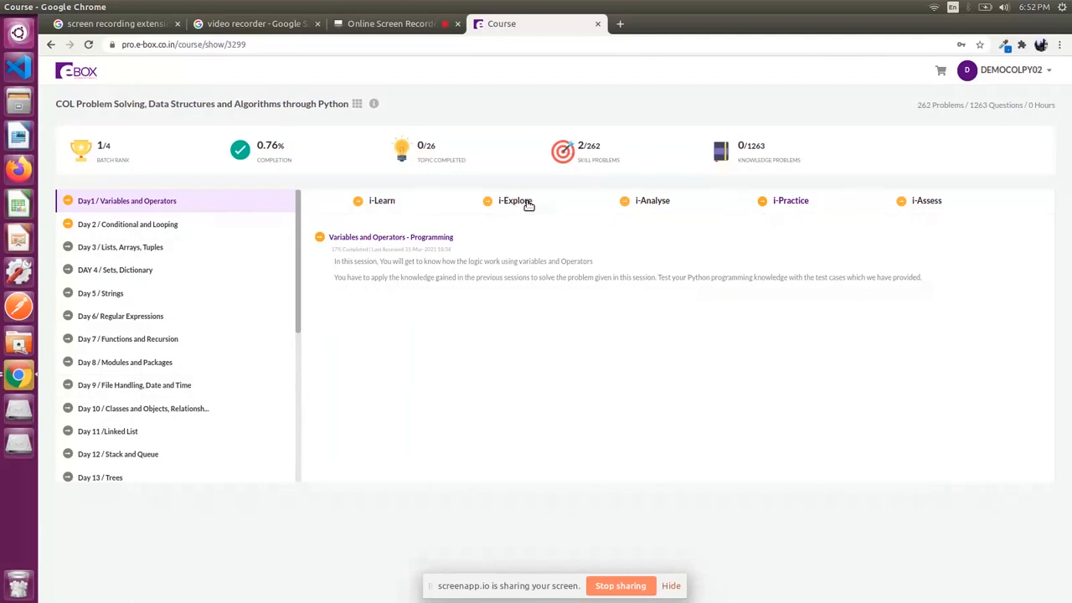
mouse_move(782, 207)
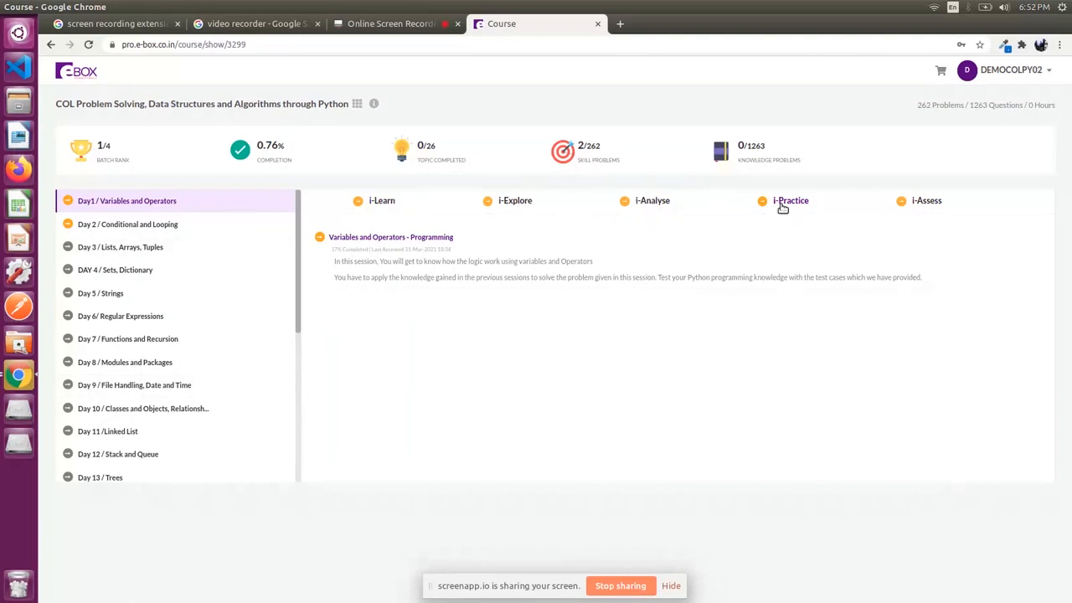
mouse_move(378, 201)
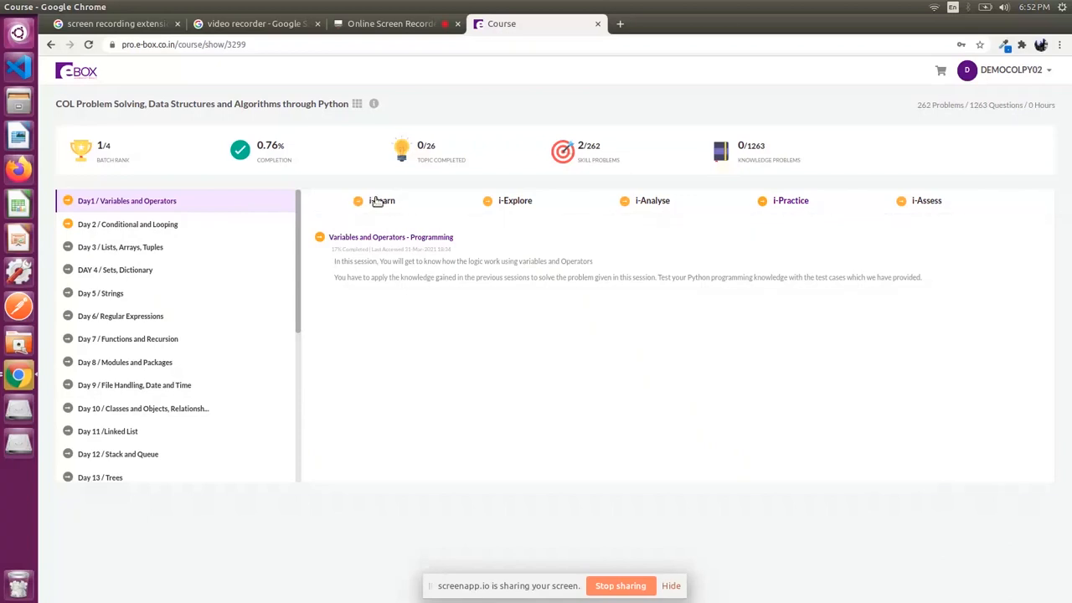
left_click(378, 201)
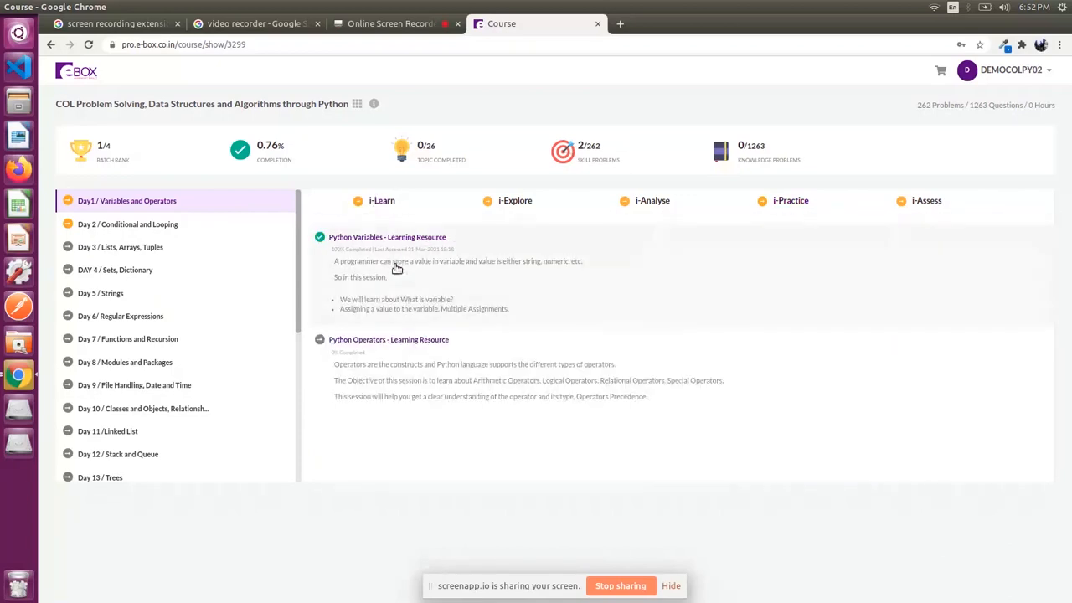
mouse_move(509, 202)
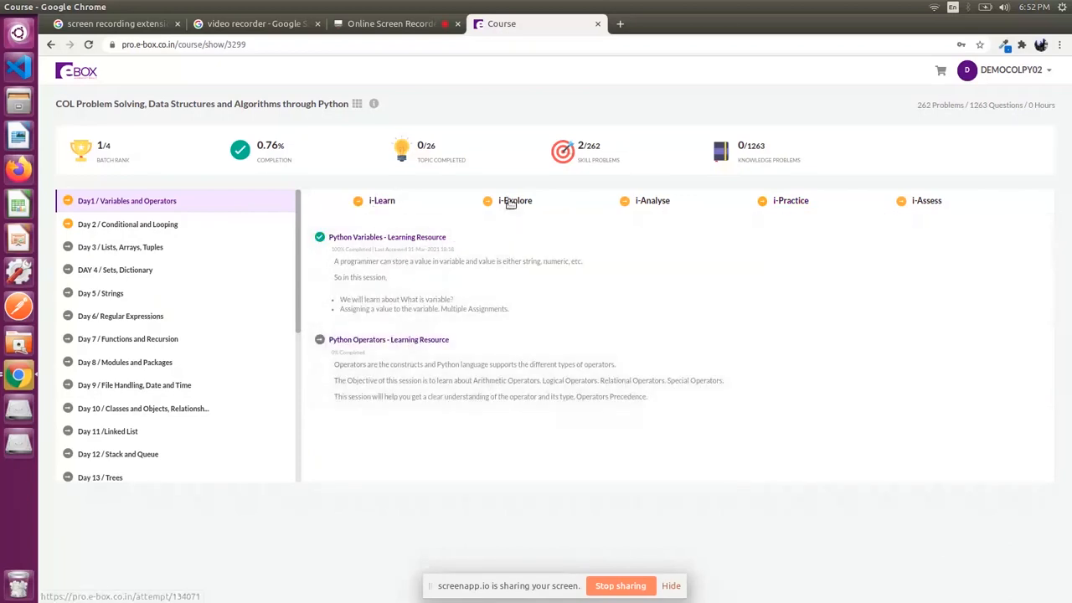
left_click(514, 201)
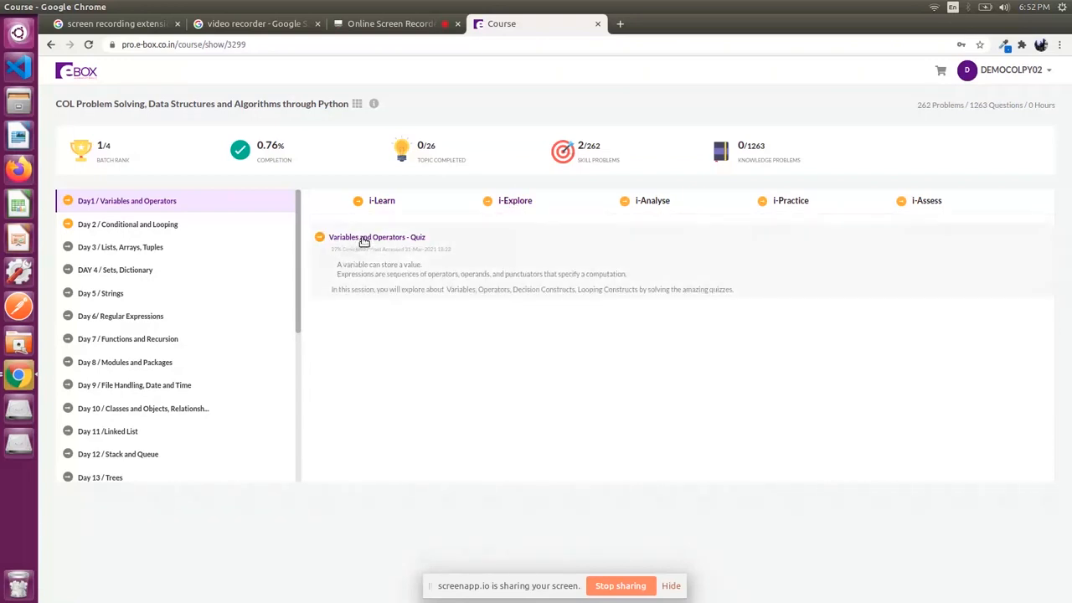
Step: Answer the case-sensitivity question with 'no', review it, change to 'yes', and continue
left_click(372, 238)
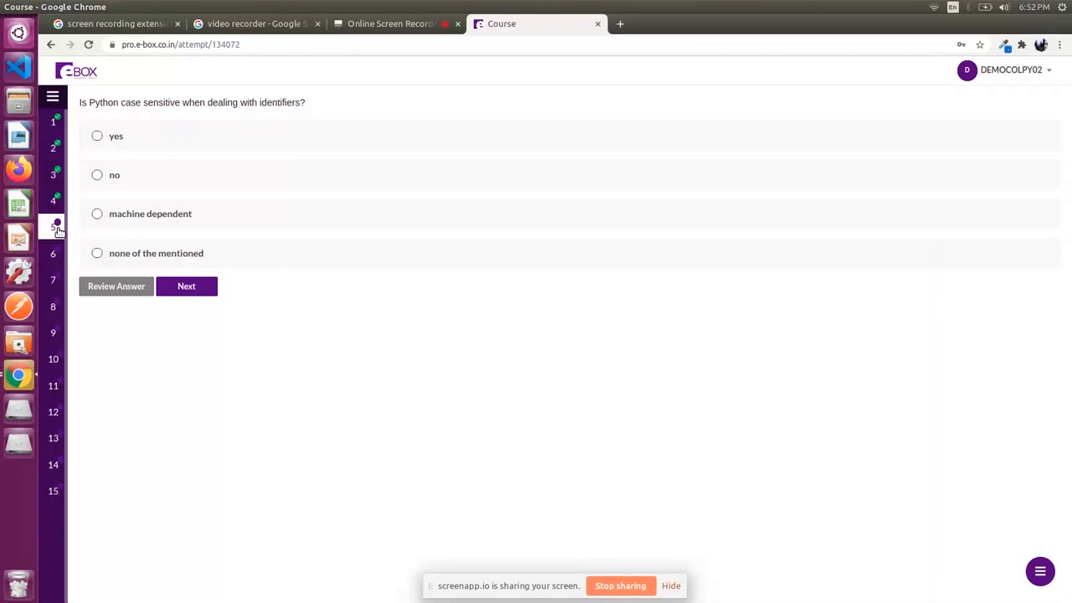
mouse_move(142, 171)
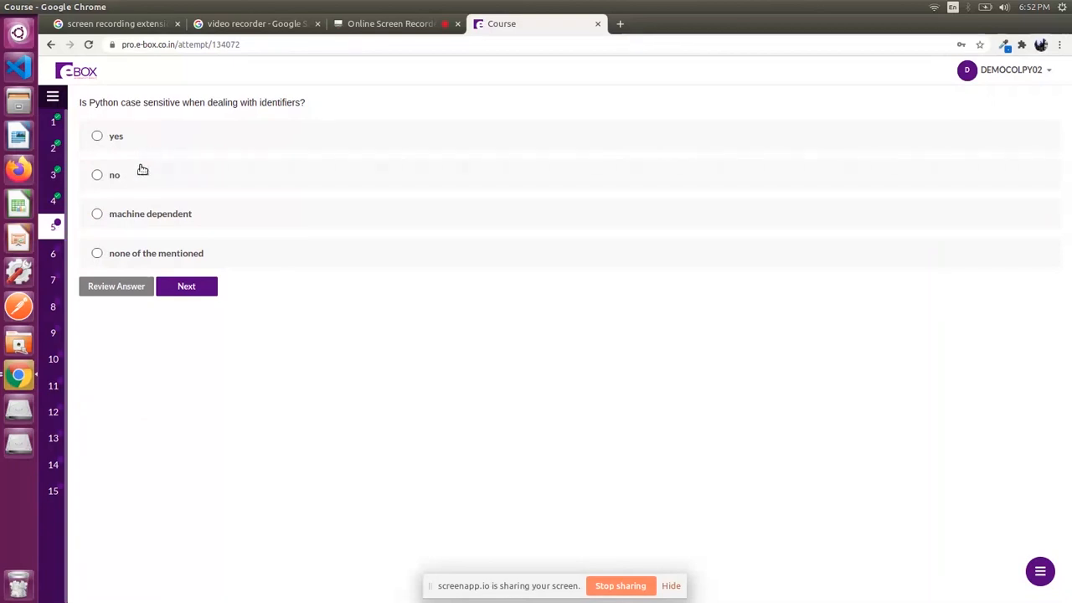
left_click(97, 174)
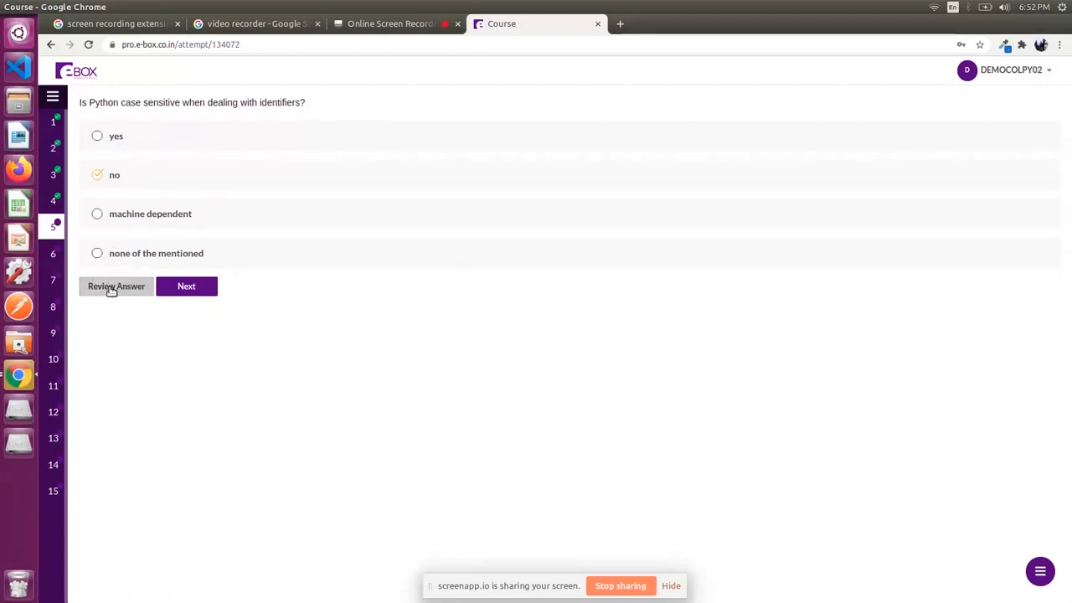
left_click(116, 285)
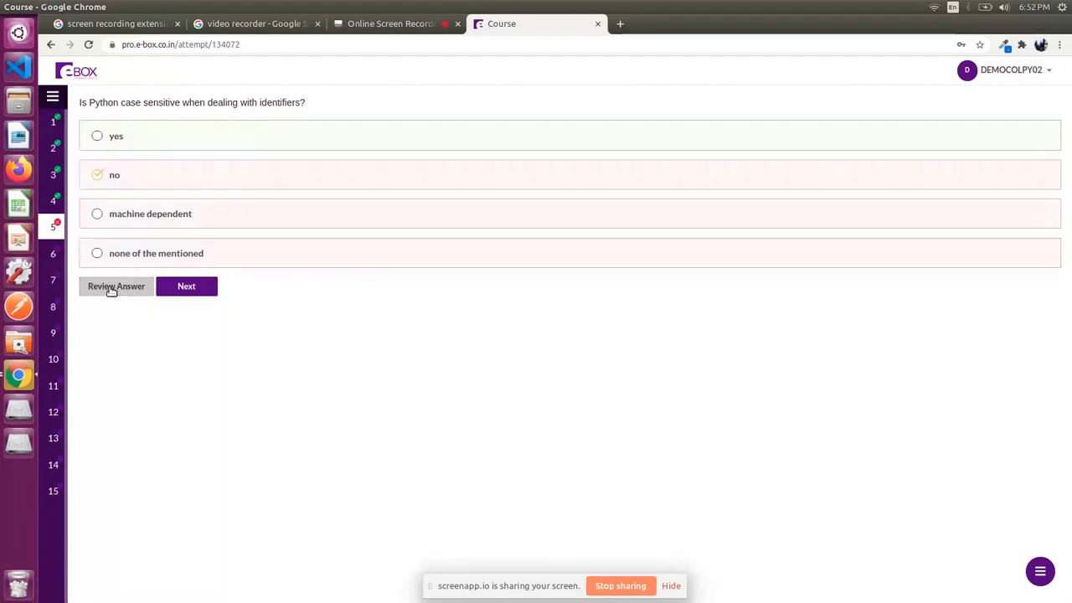
mouse_move(121, 138)
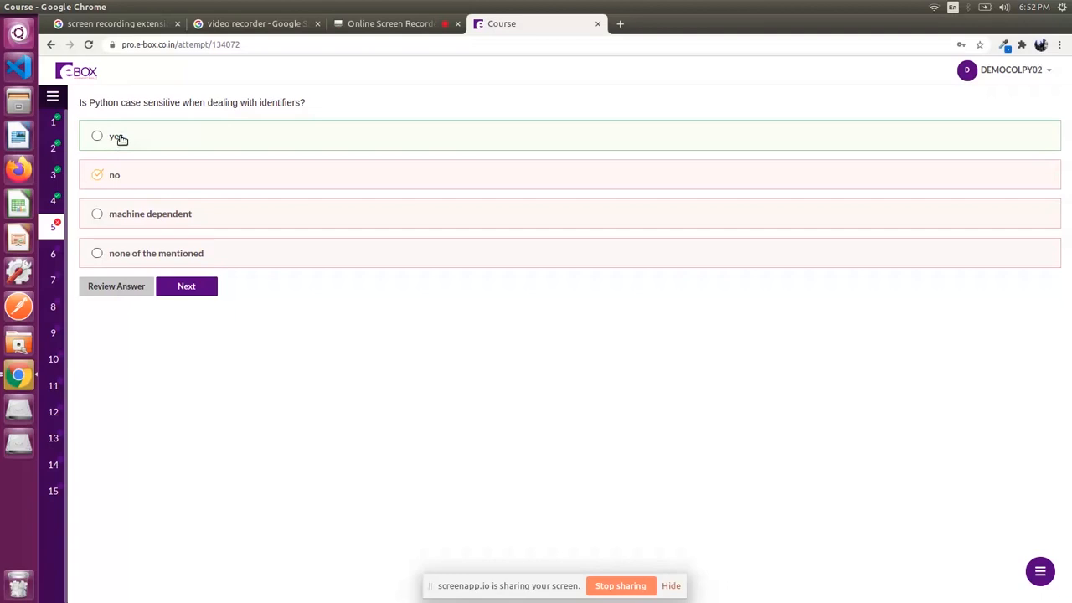
mouse_move(44, 228)
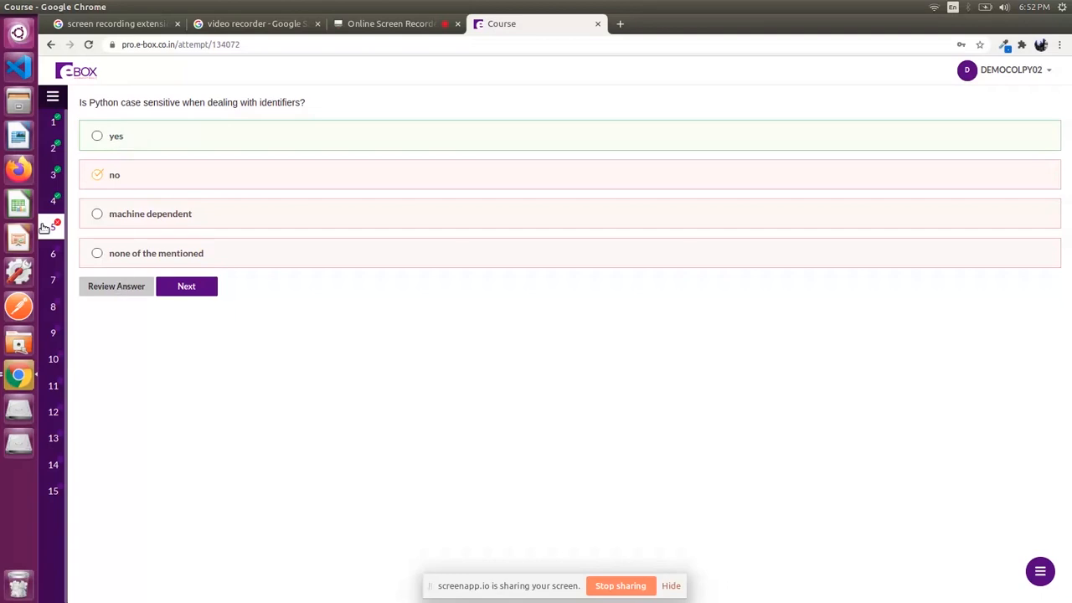
mouse_move(53, 234)
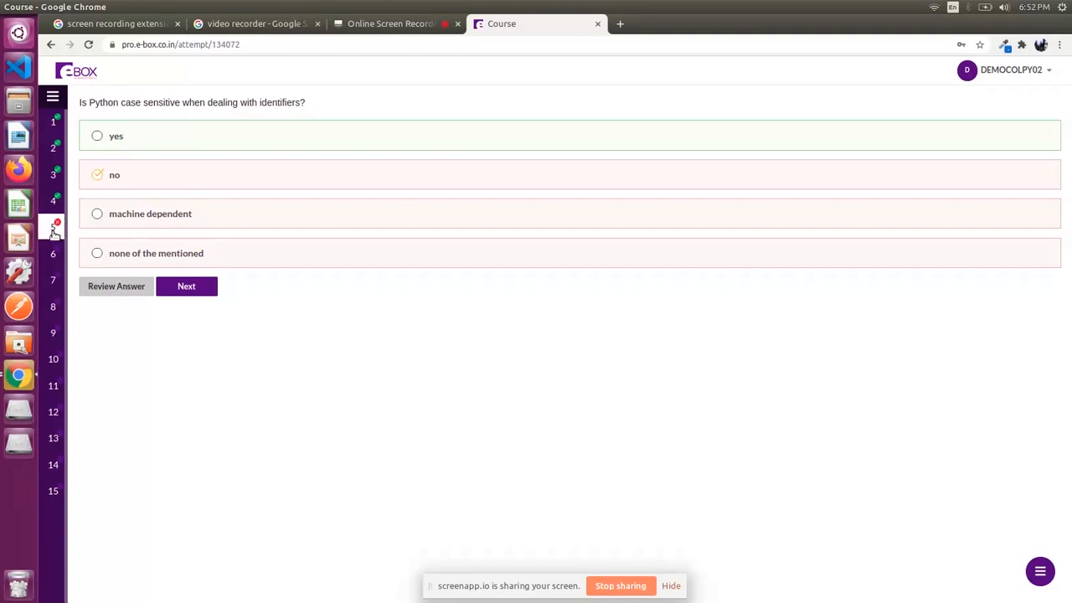
left_click(97, 136)
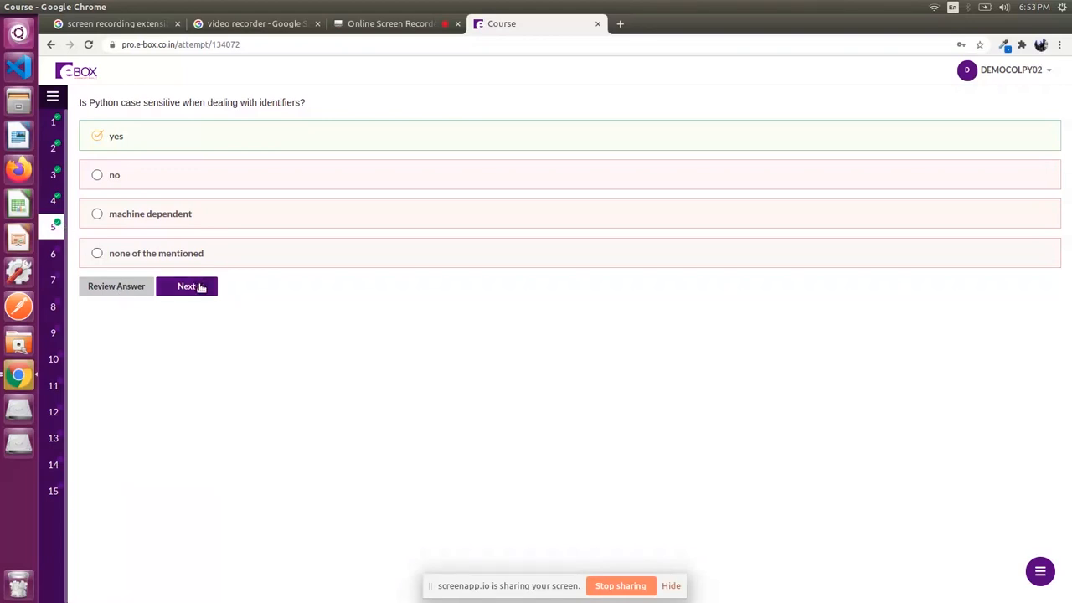
left_click(185, 284)
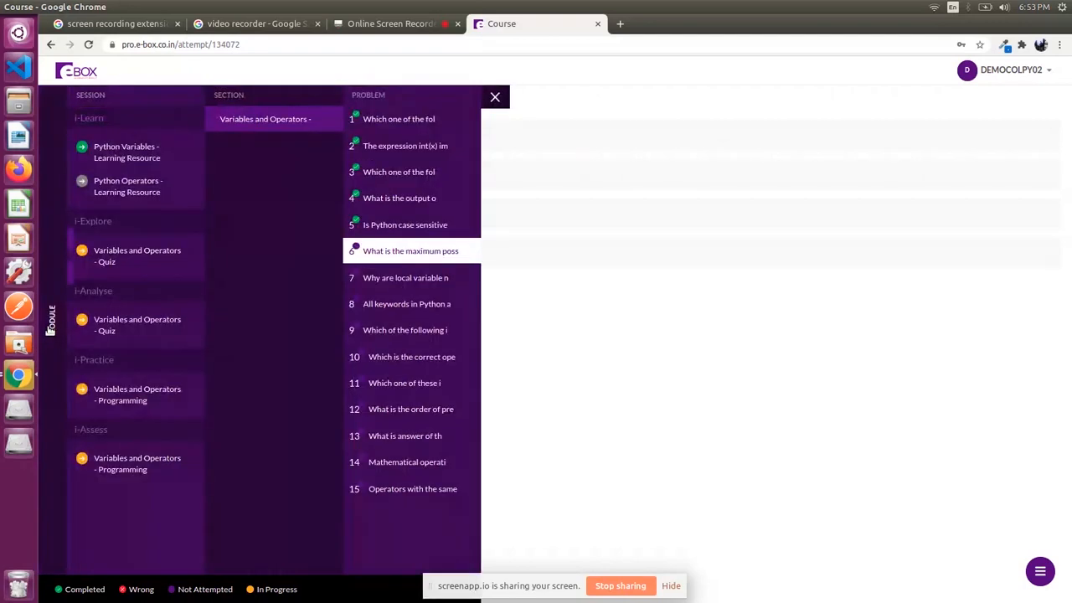
mouse_move(137, 400)
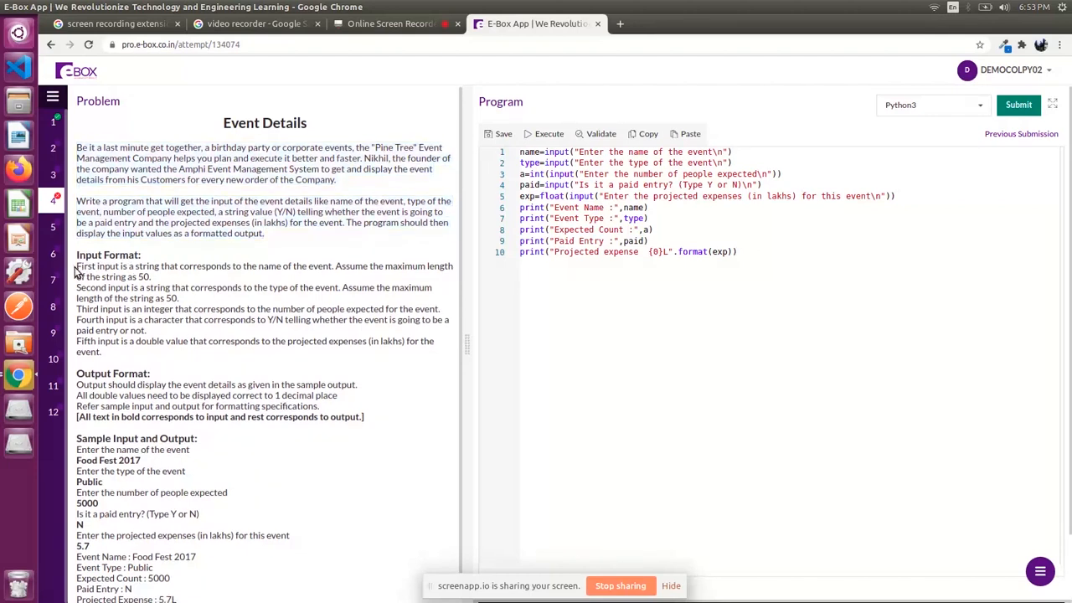
left_click_drag(76, 265, 155, 264)
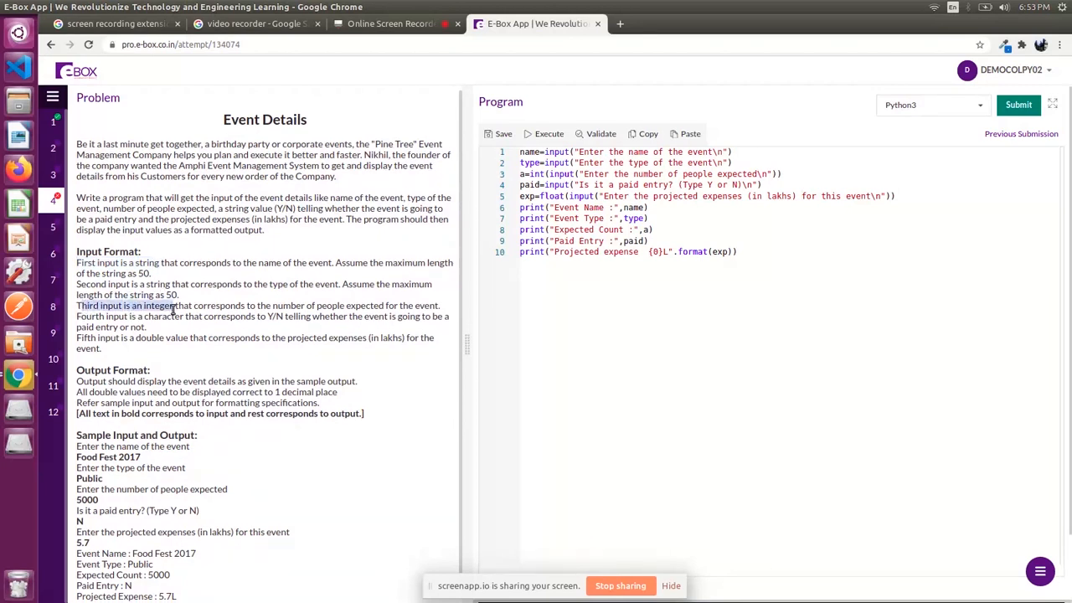
scroll("down", 3)
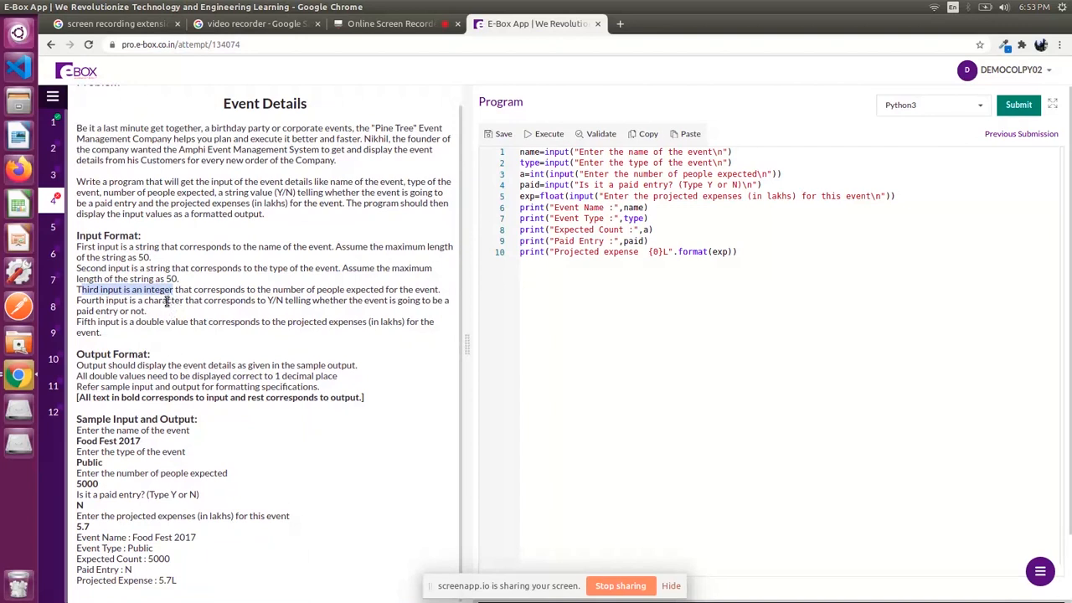
mouse_move(181, 322)
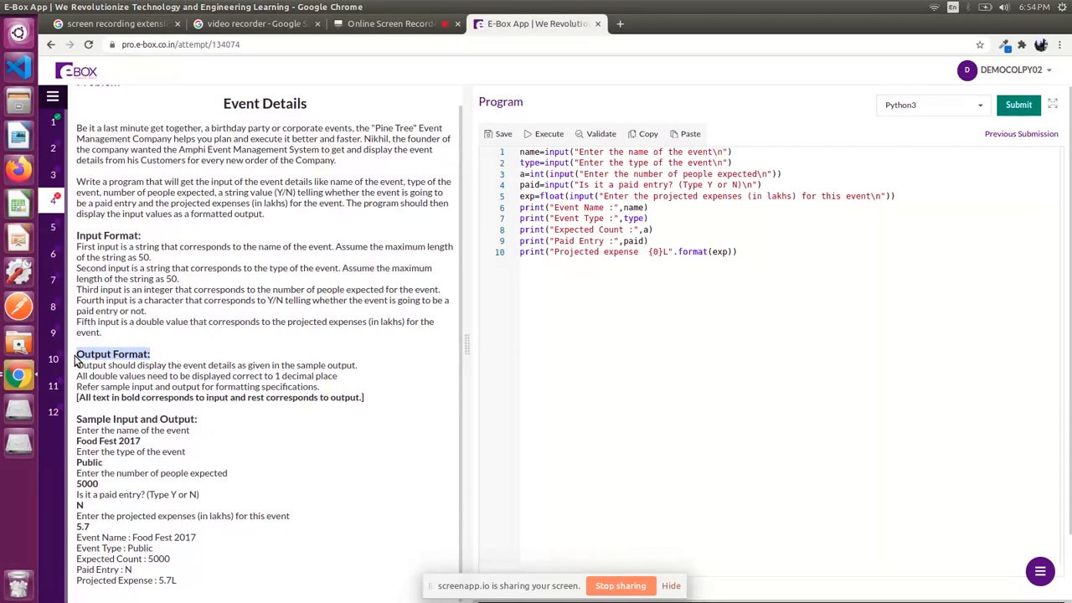
mouse_move(94, 379)
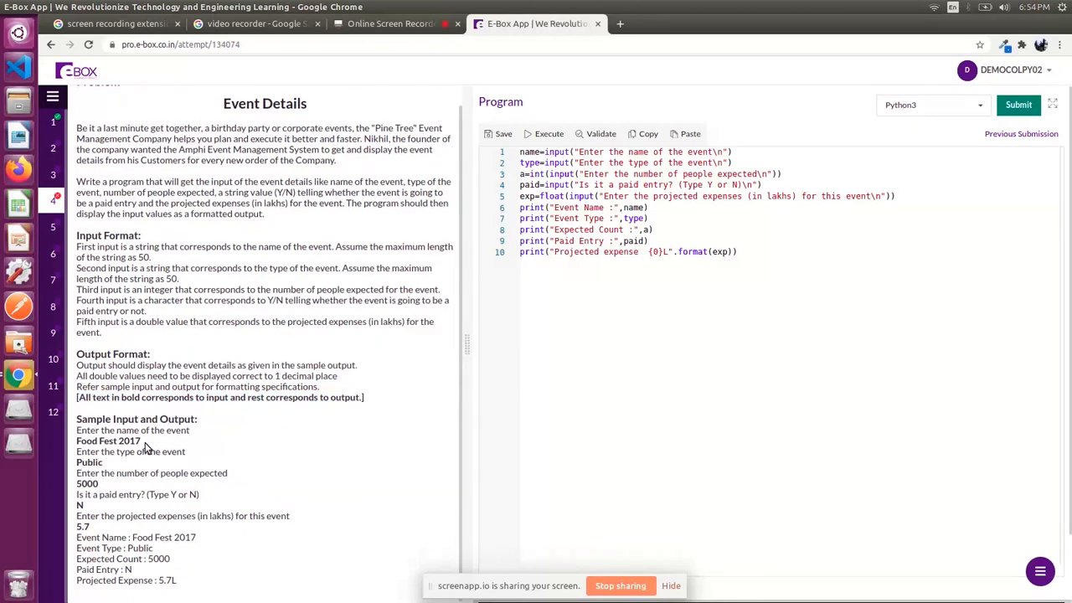
mouse_move(76, 454)
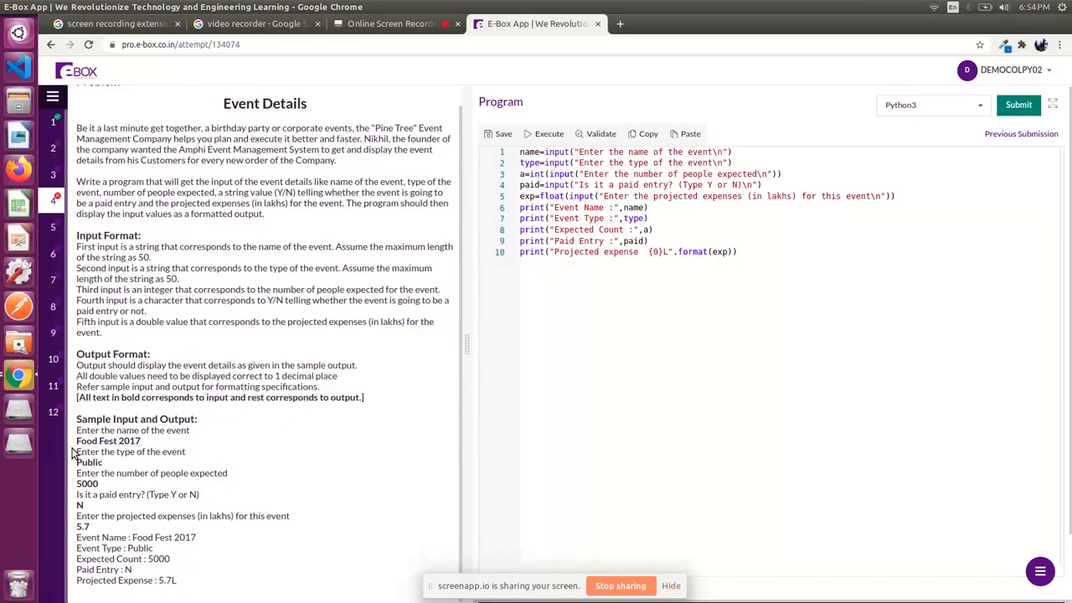
double_click(91, 462)
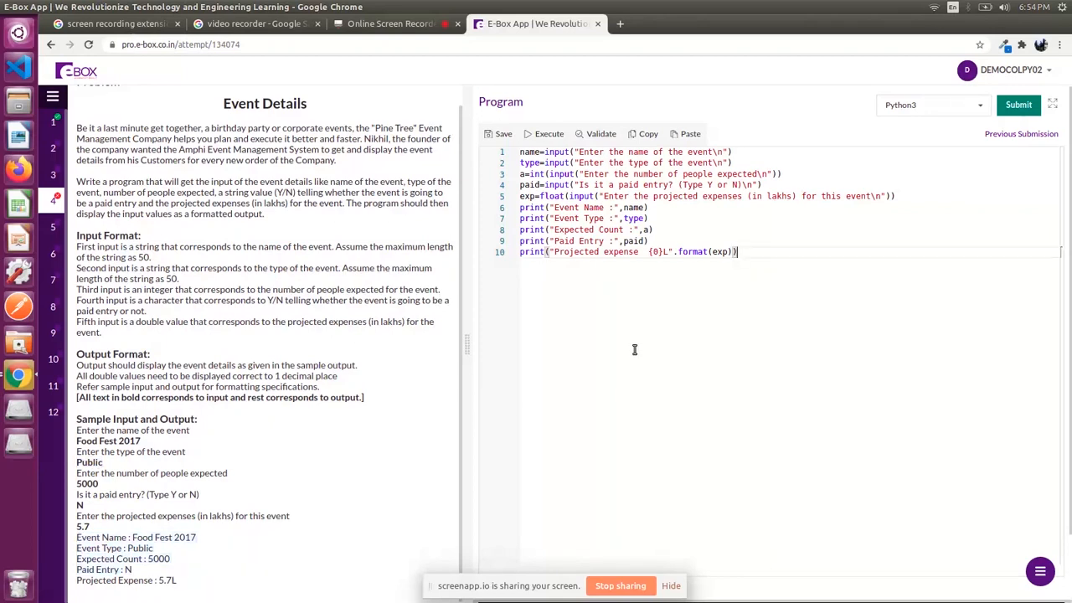
mouse_move(603, 295)
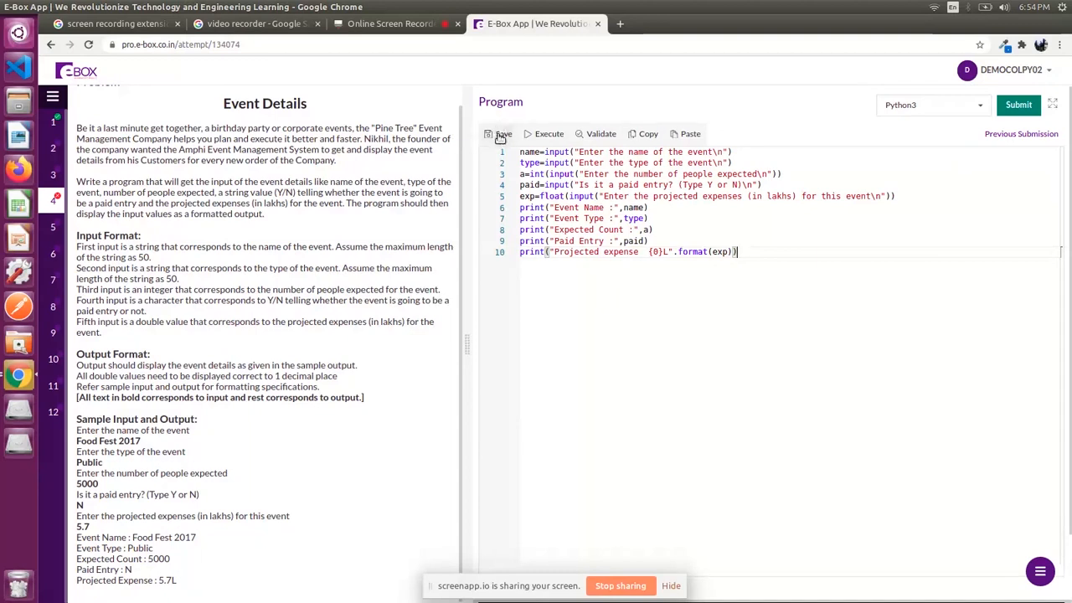
Step: Save and execute the program, entering the sample input 'Fool' in the console
left_click(499, 134)
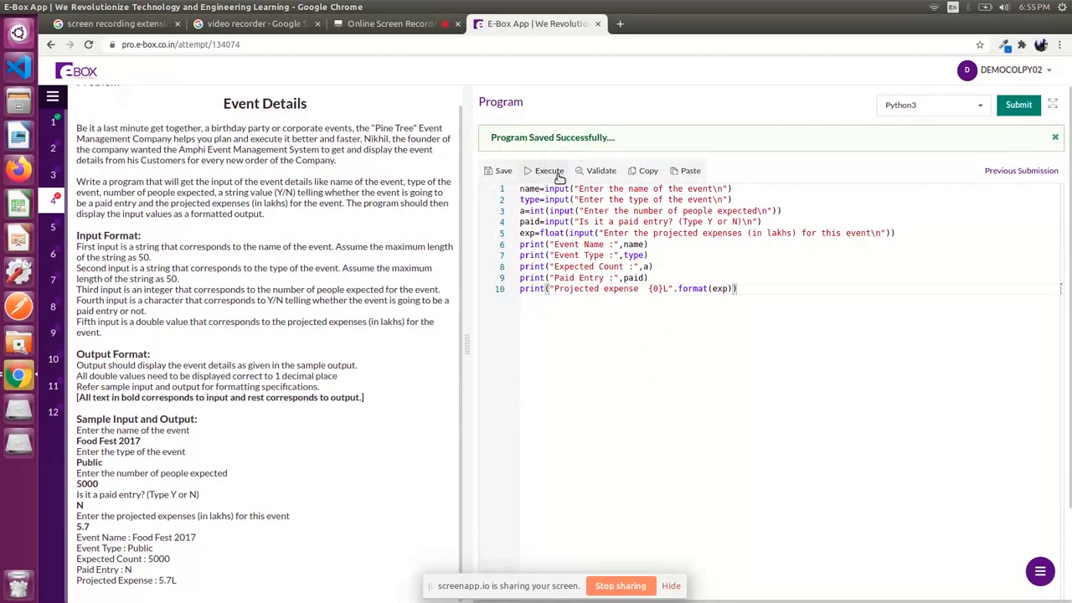
left_click(549, 171)
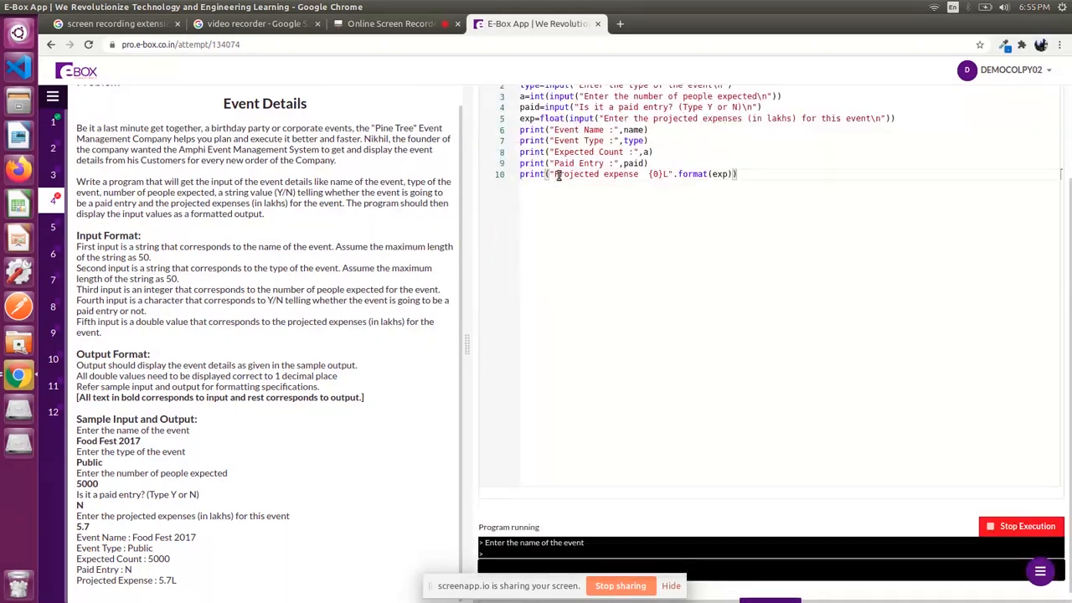
type("Fool")
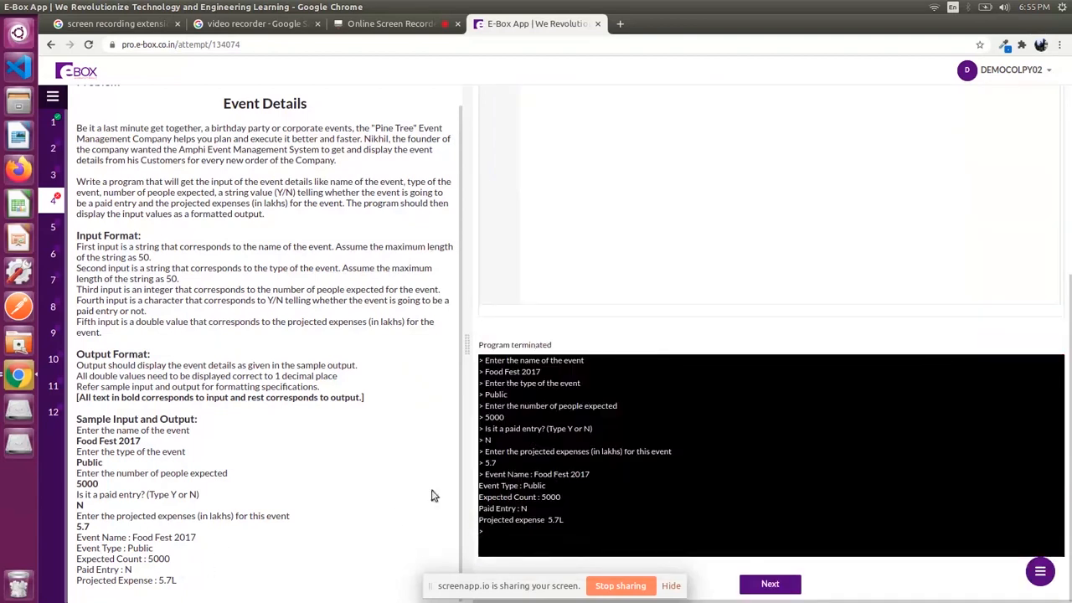
mouse_move(543, 498)
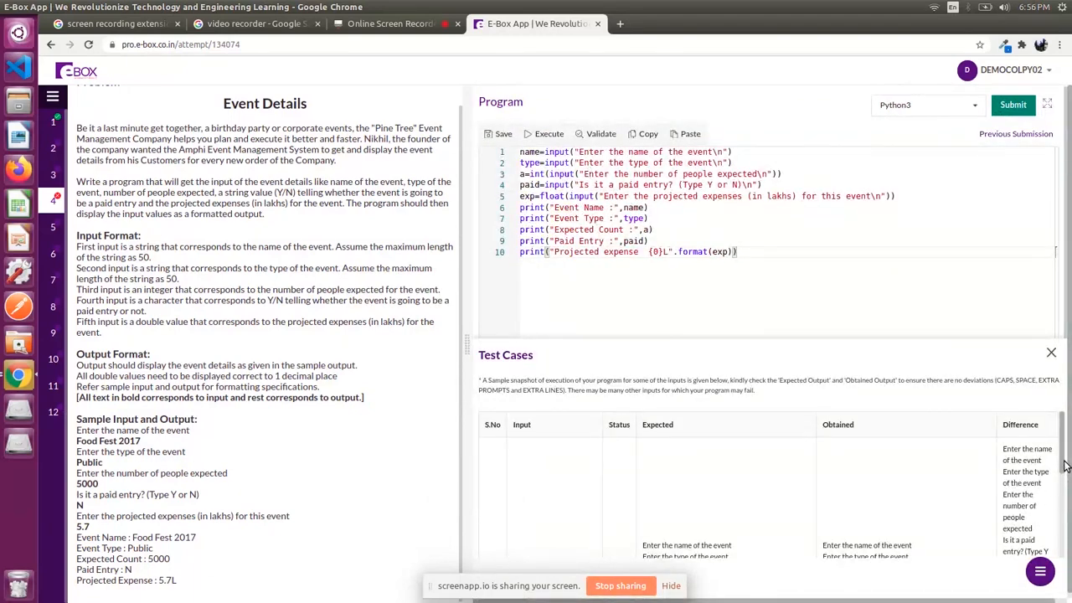
mouse_move(613, 425)
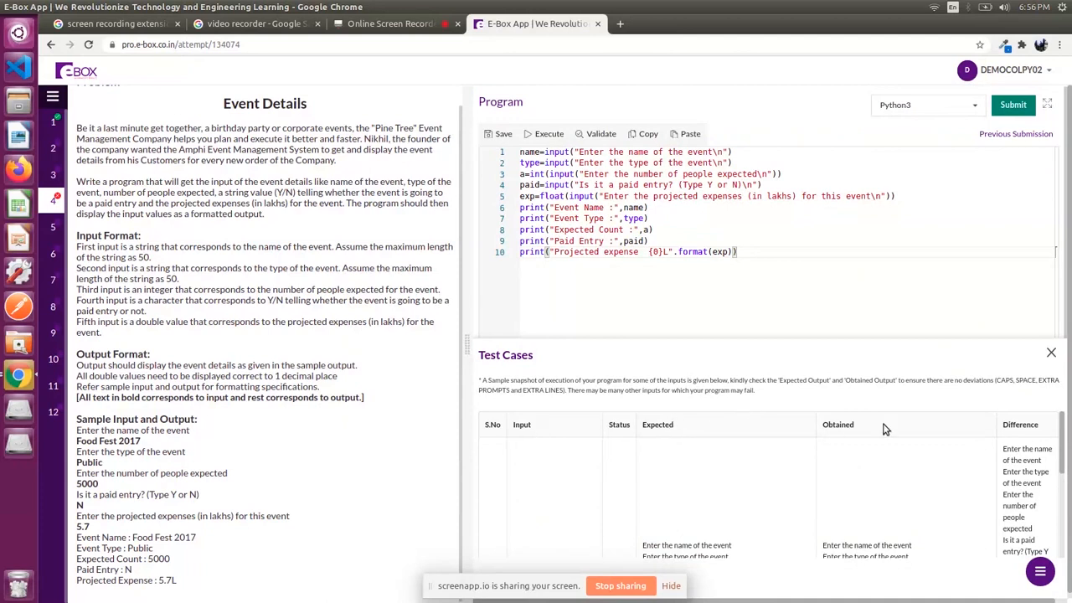
mouse_move(992, 428)
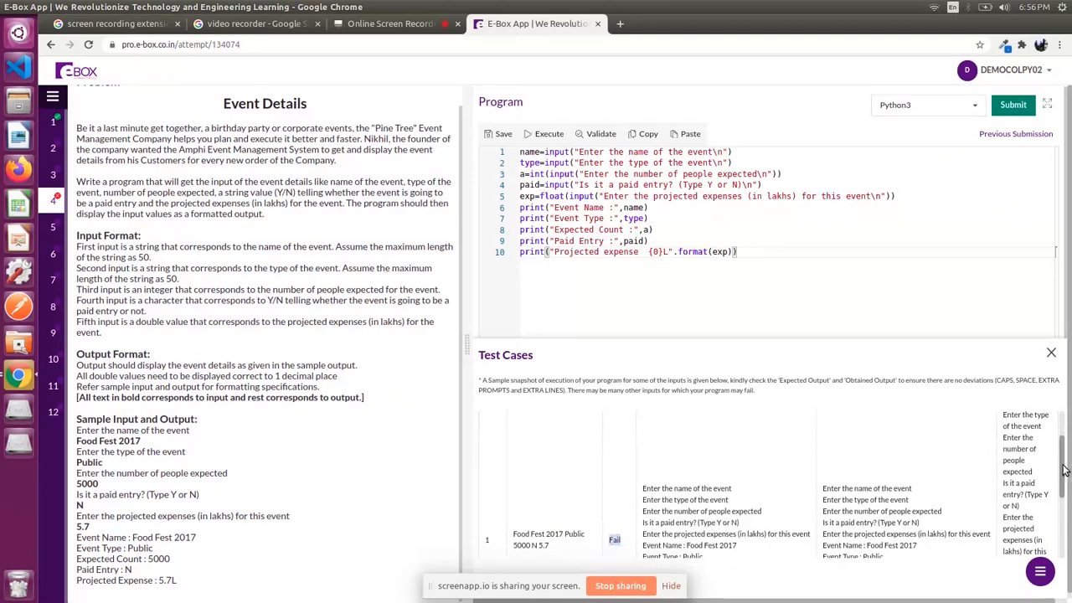
Step: Scroll through the failing test case to compare expected and obtained output
scroll("down", 3)
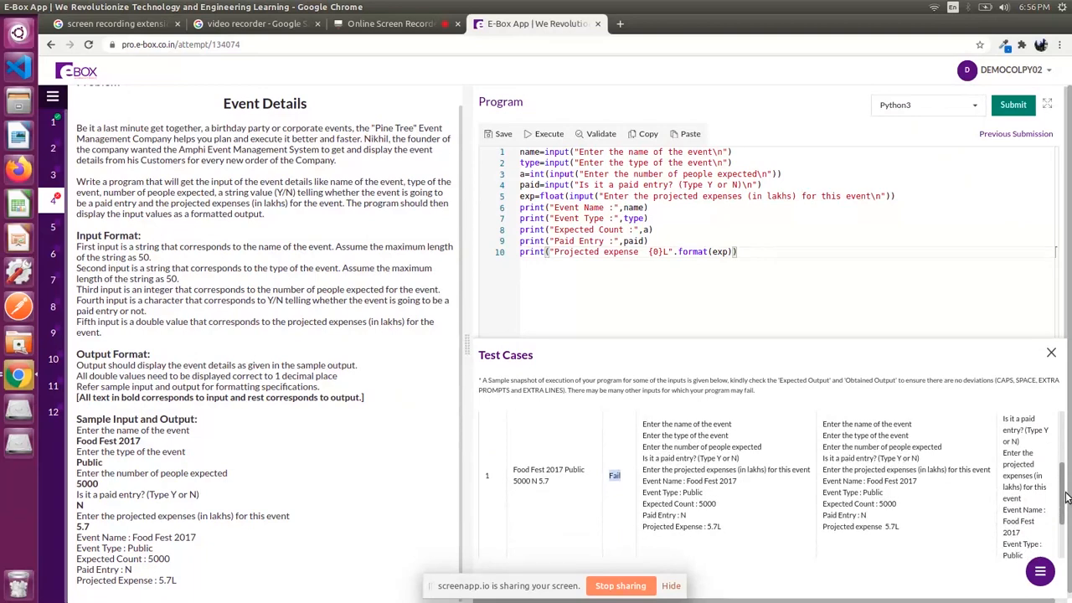
scroll("down", 3)
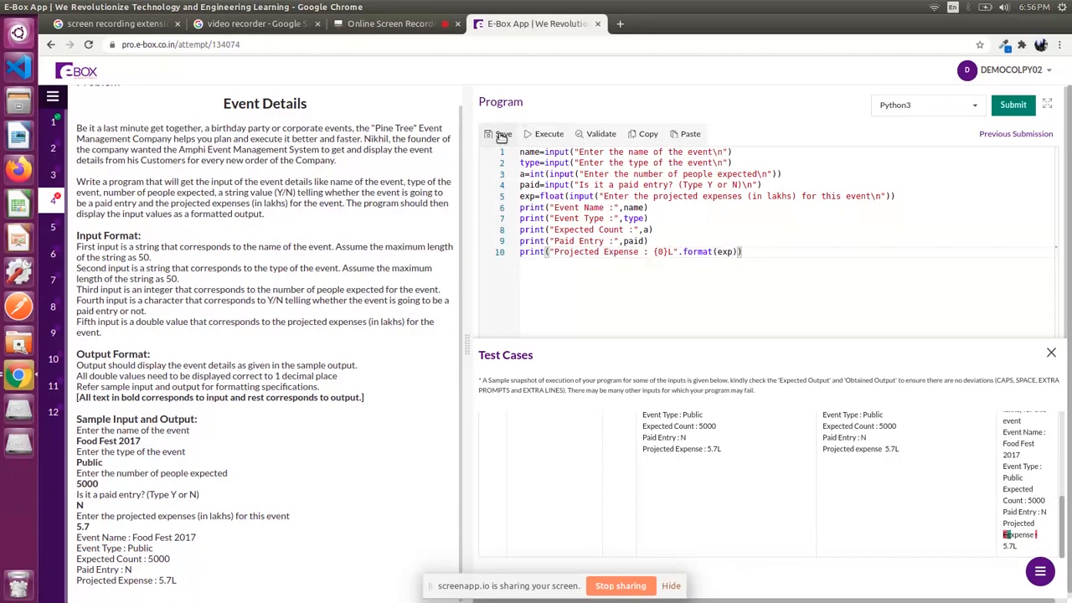
Step: Save the corrected code and validate it so the test case shows Pass
left_click(600, 134)
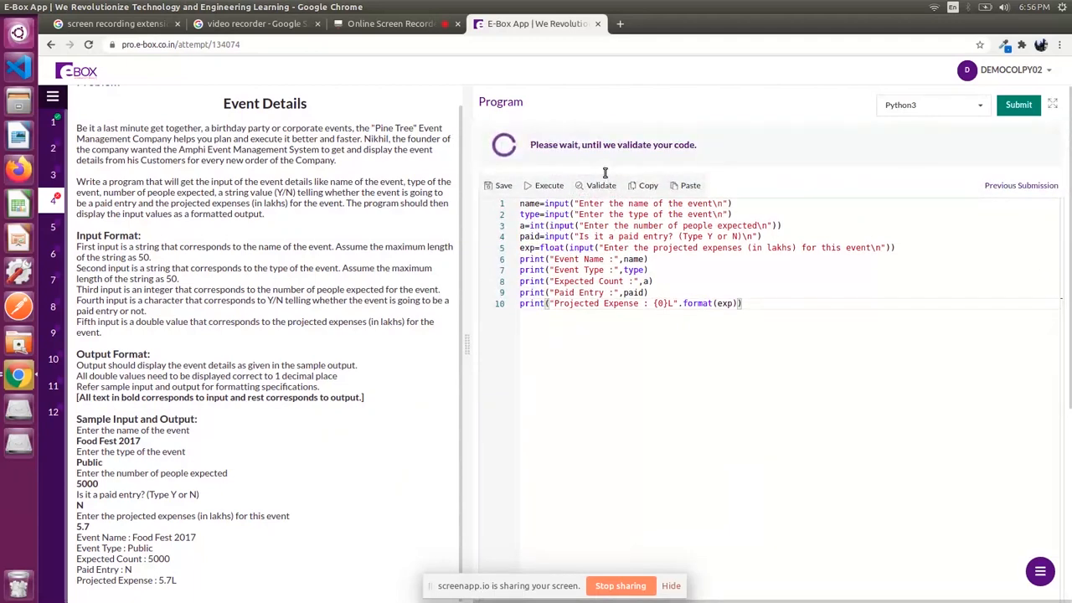
left_click(601, 184)
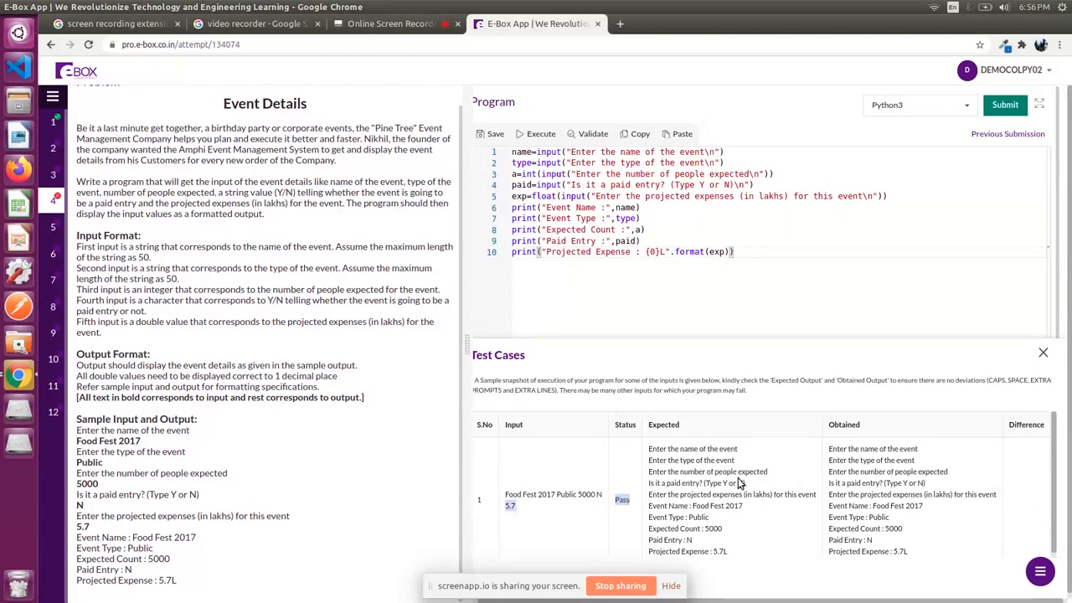
mouse_move(911, 538)
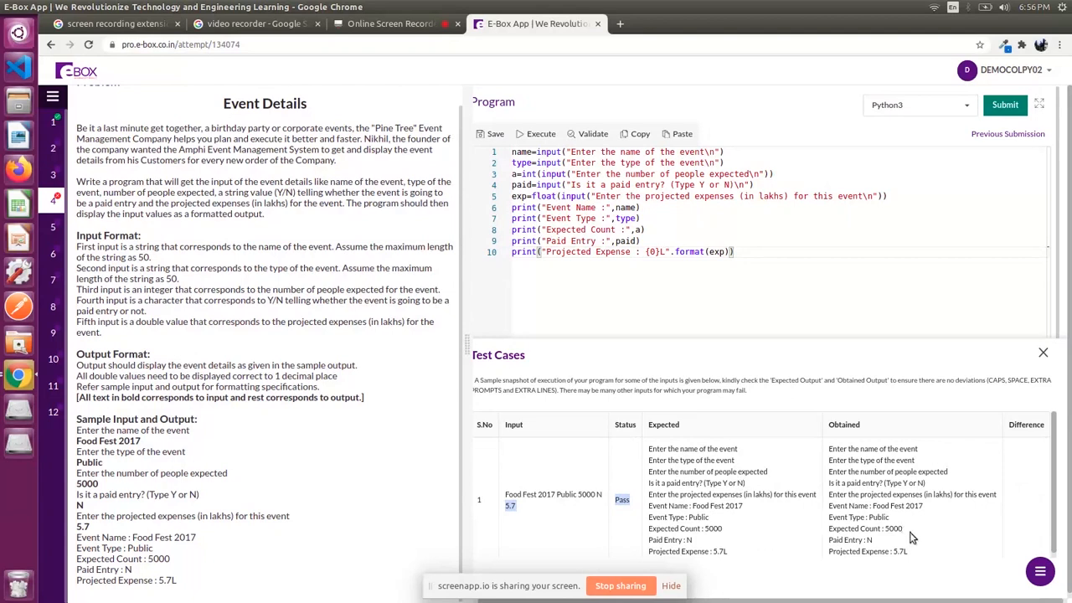
mouse_move(913, 151)
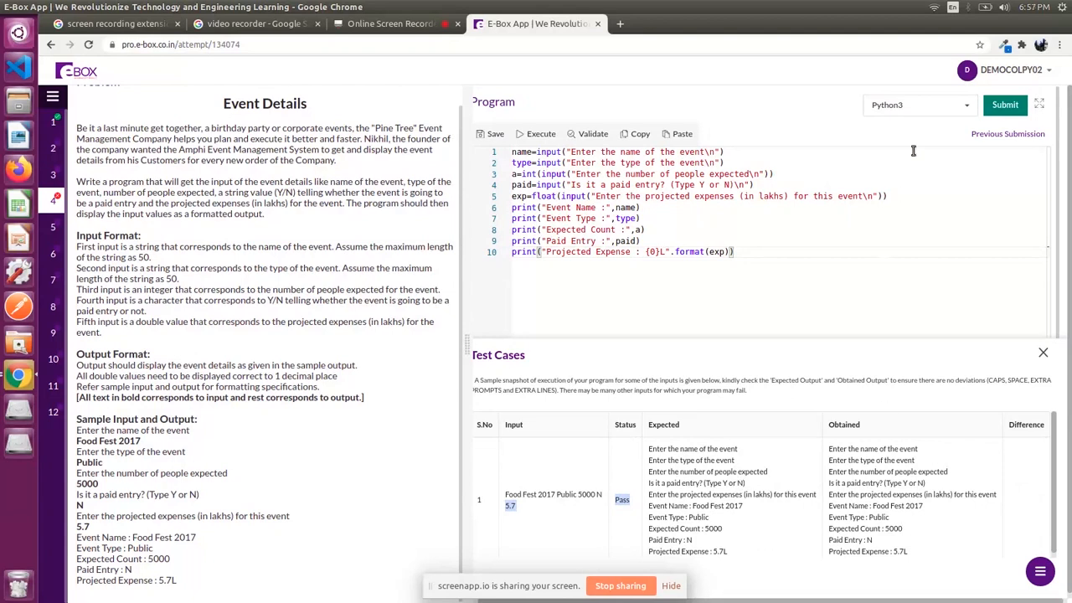
Step: Submit the solution for evaluation, which passes only 87.5% of testcases
left_click(1018, 104)
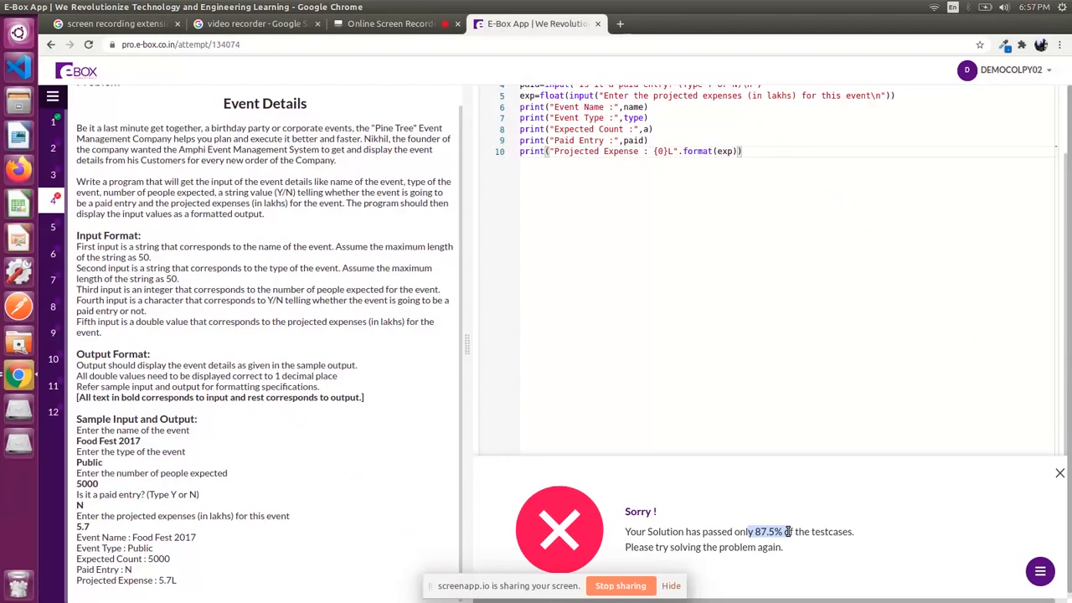
mouse_move(344, 422)
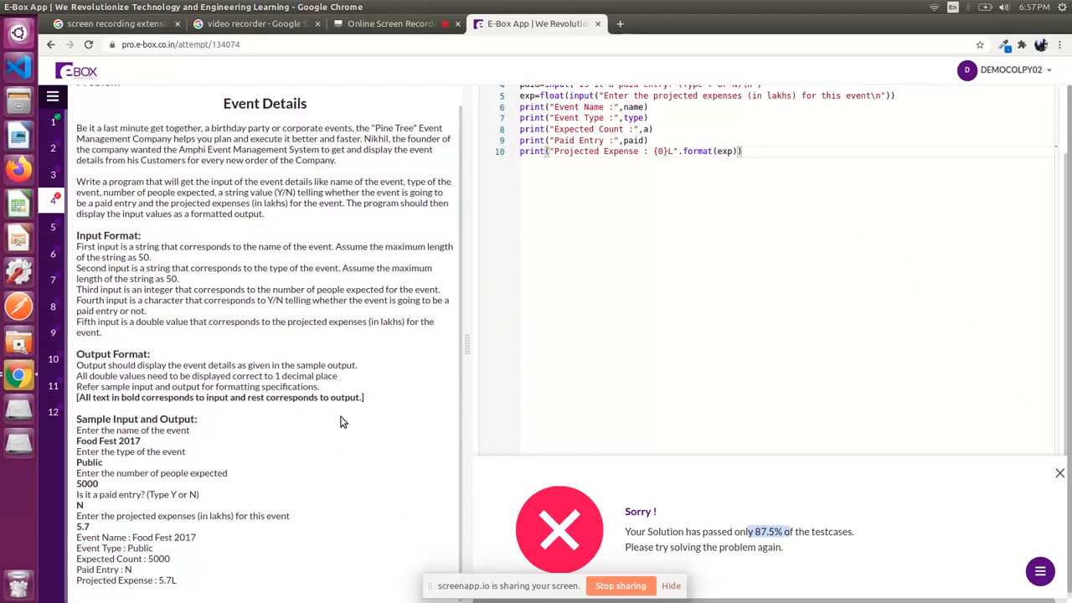
mouse_move(272, 487)
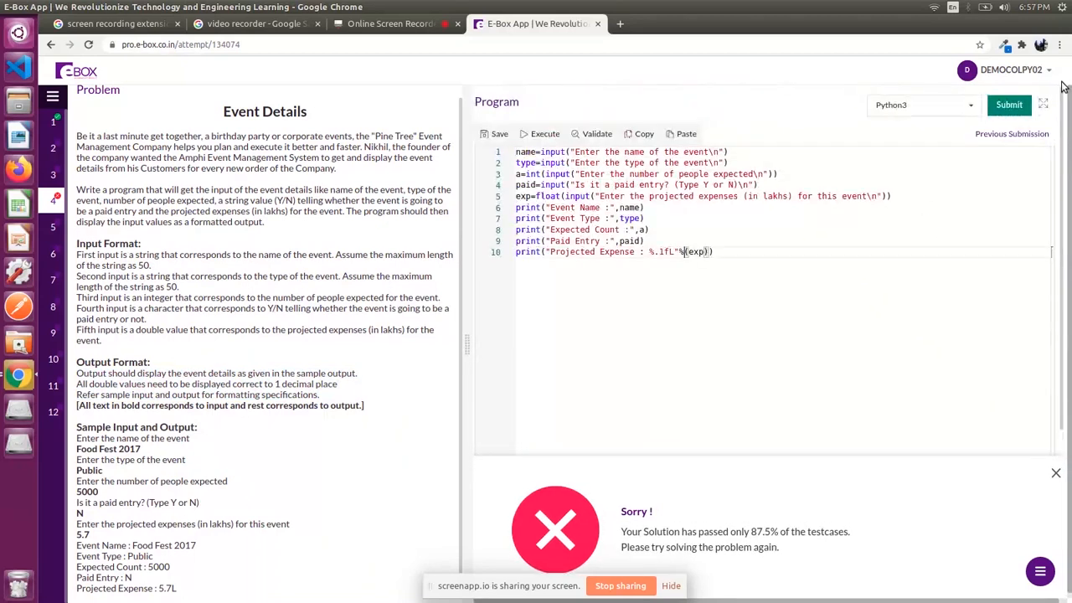
Step: Reformat the expense with %.1f, resubmit until Accepted, then move to the next problem
left_click(499, 134)
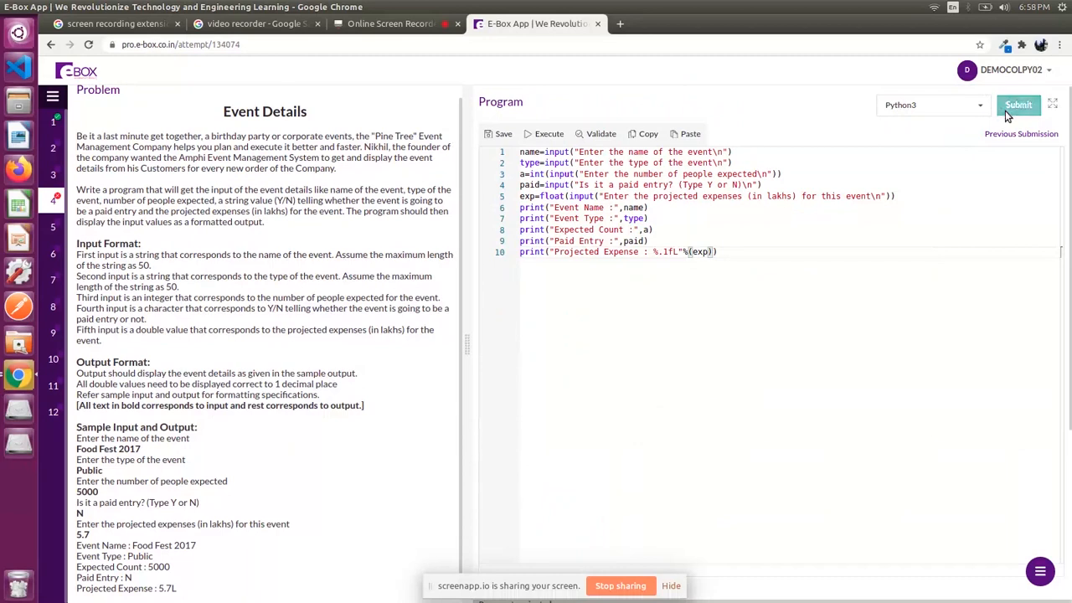
left_click(1017, 104)
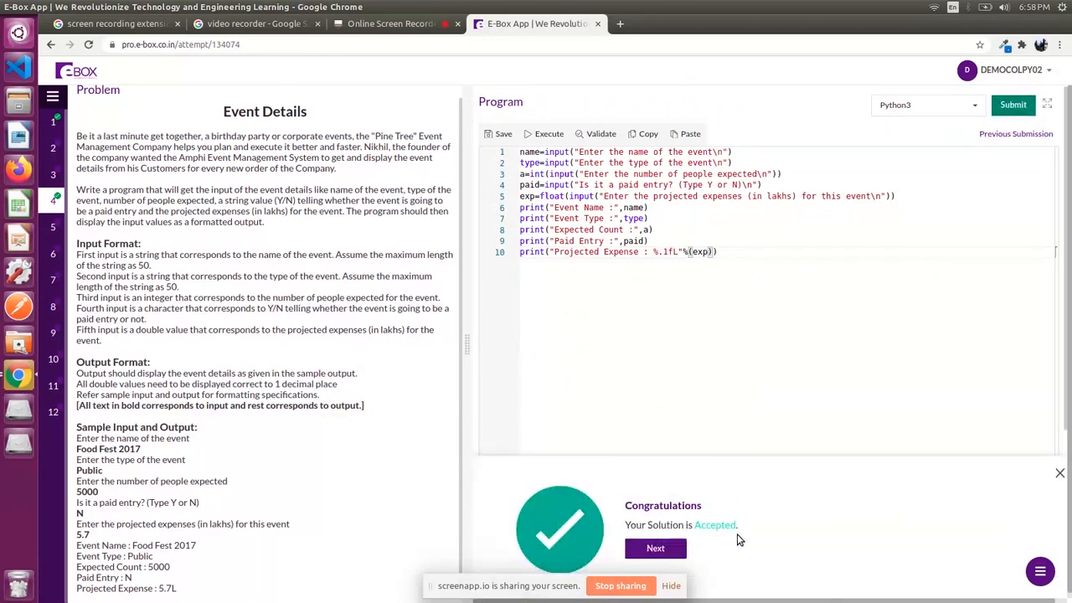
mouse_move(43, 77)
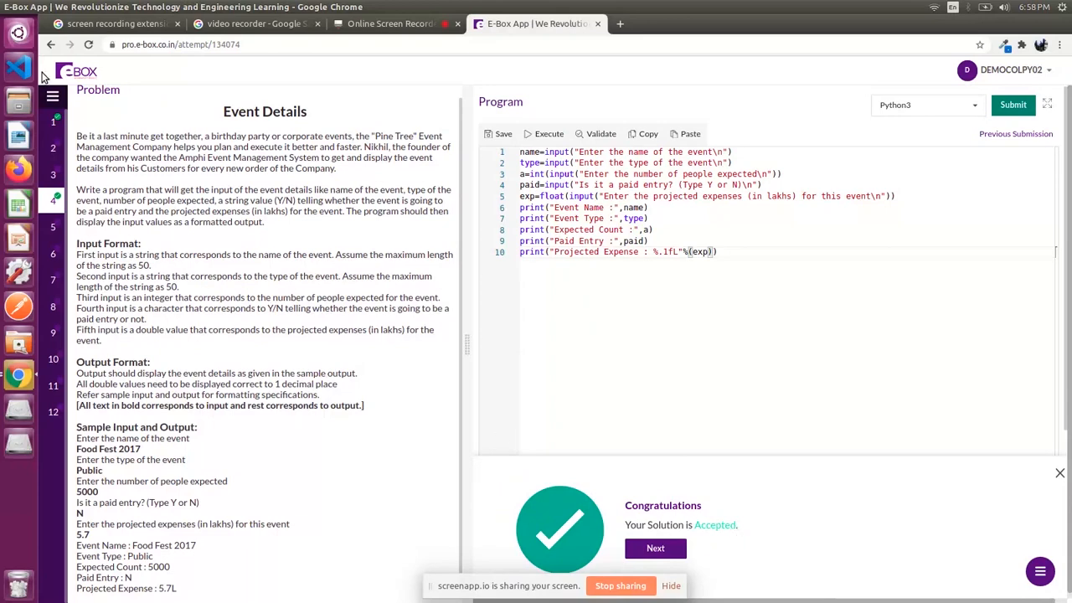
left_click(74, 95)
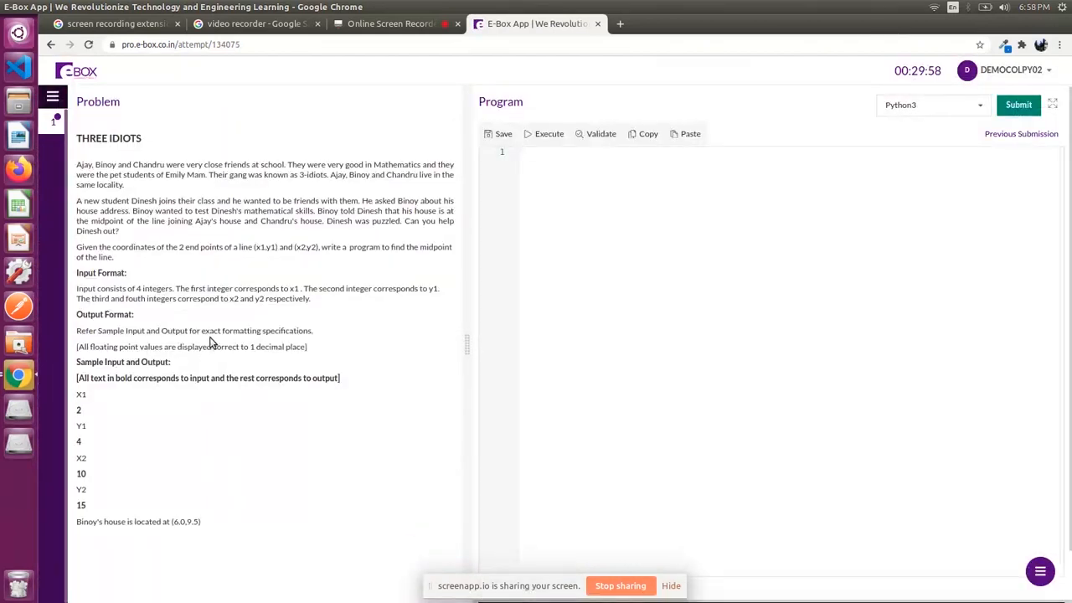
mouse_move(948, 62)
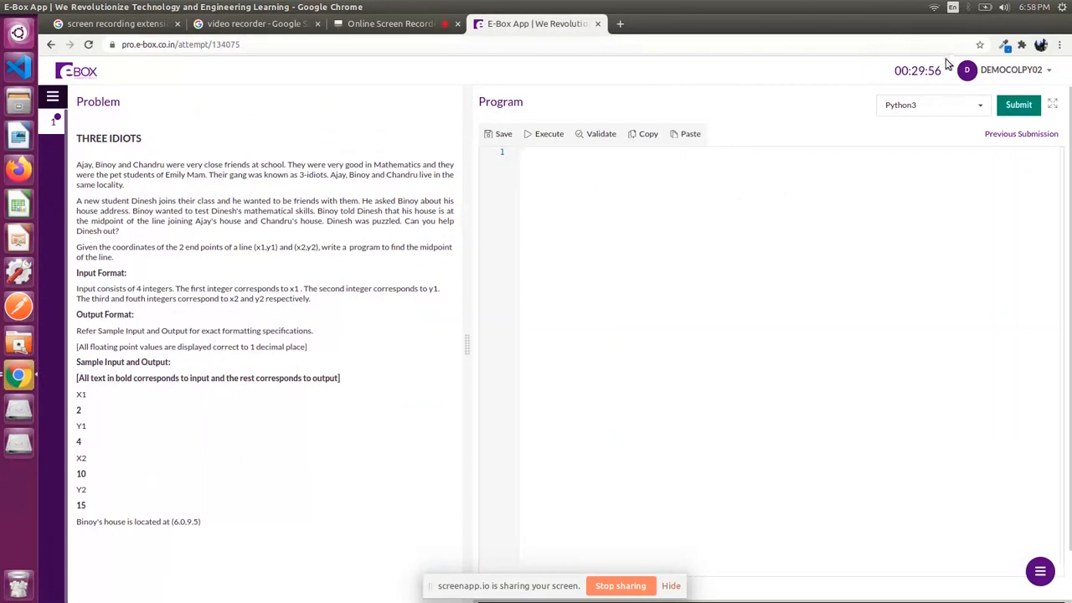